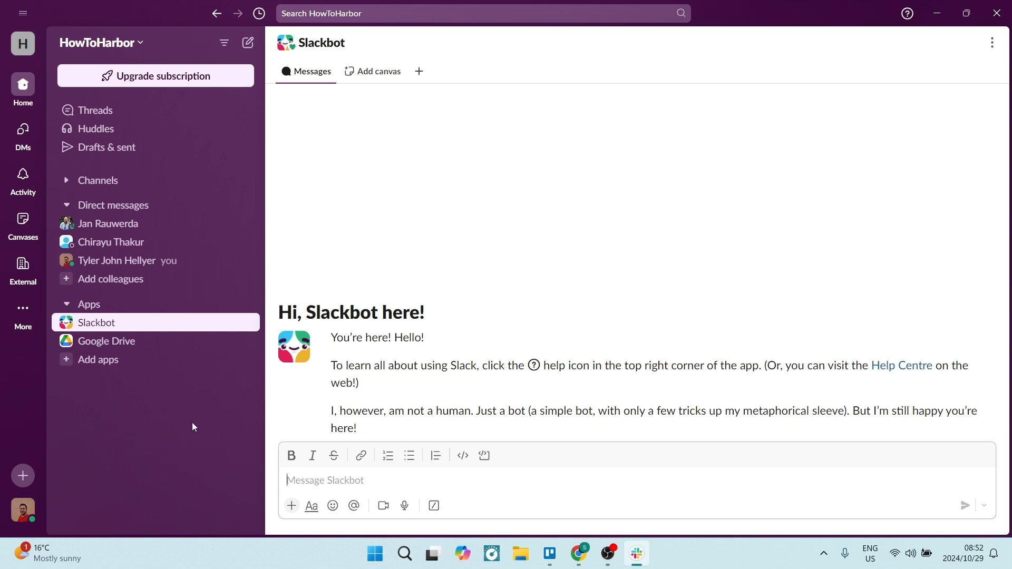
pyautogui.moveTo(52, 310)
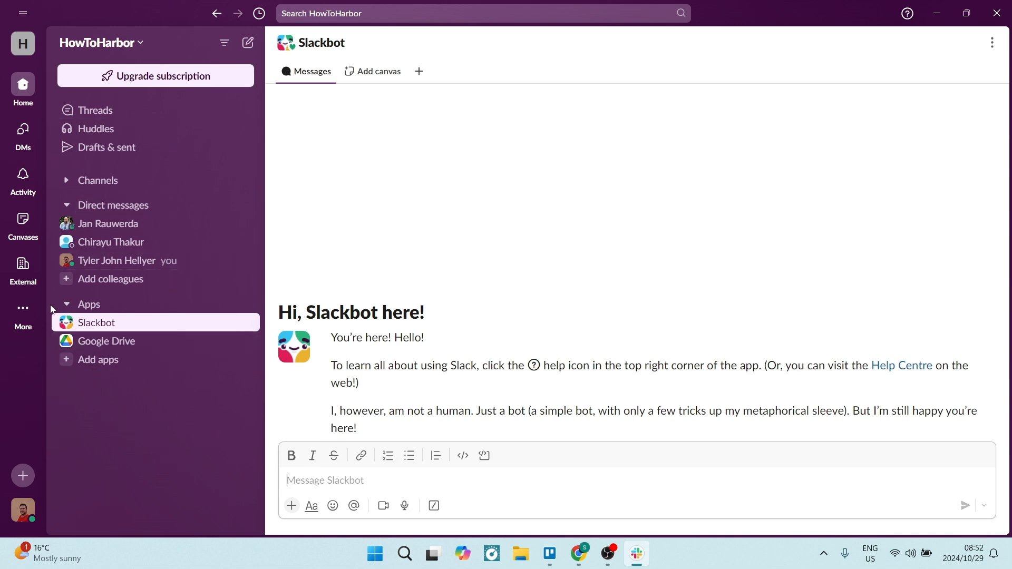
# Browse the workspace's apps directory from the sidebar Apps menu
pyautogui.click(88, 304)
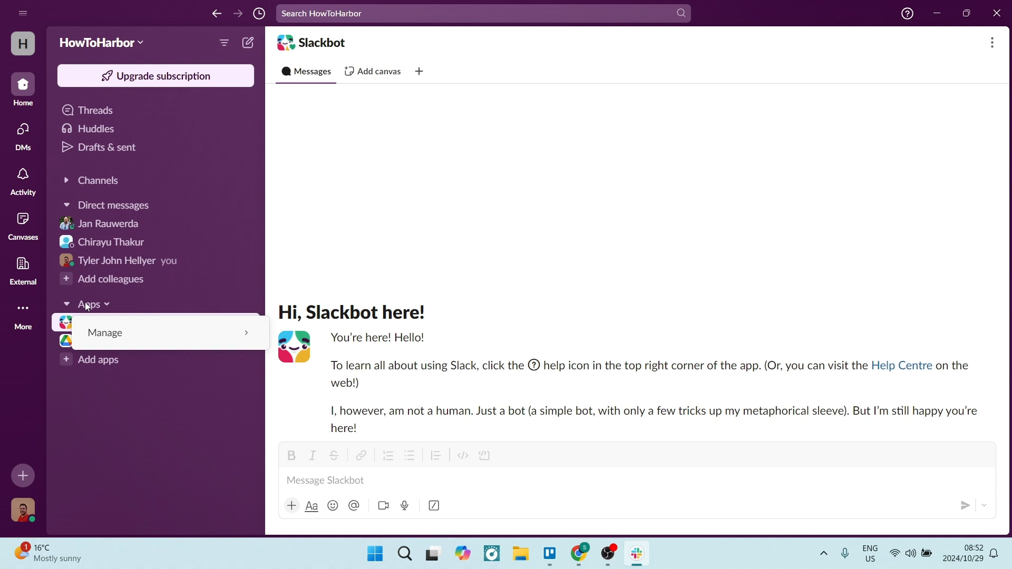
pyautogui.moveTo(104, 332)
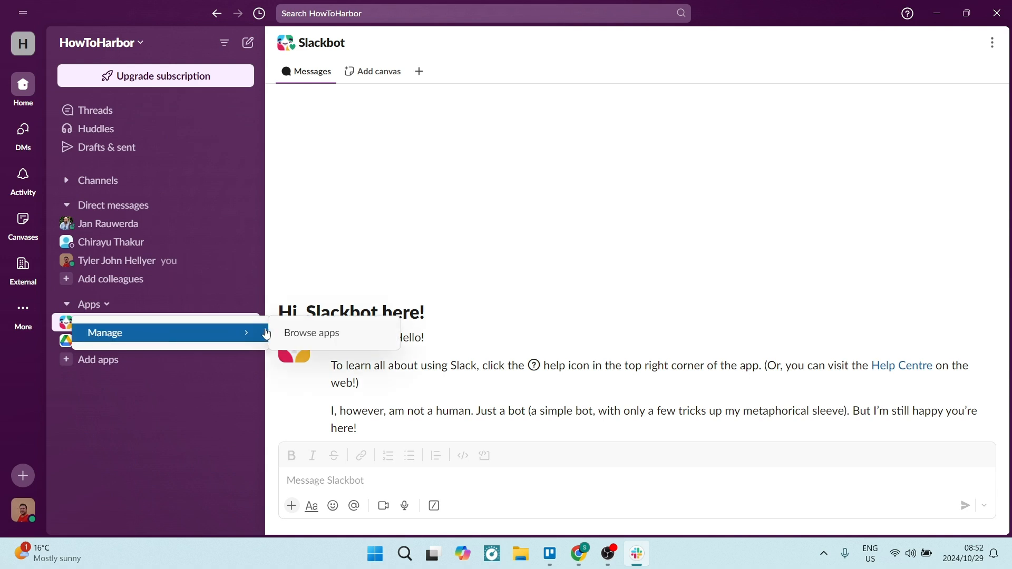
pyautogui.click(311, 333)
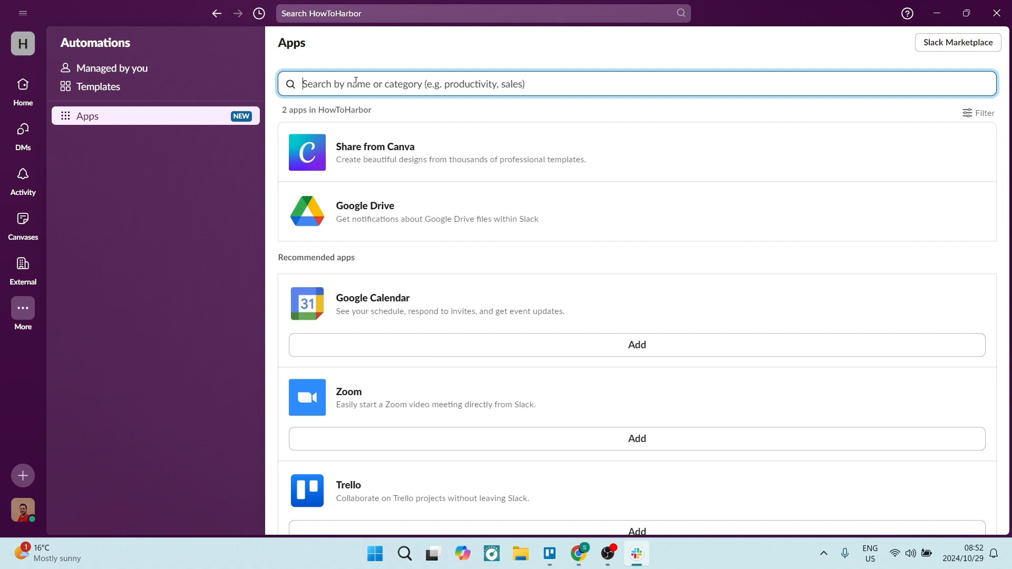
# Search the apps directory for 'asana' and add the Asana result
pyautogui.write('asana')
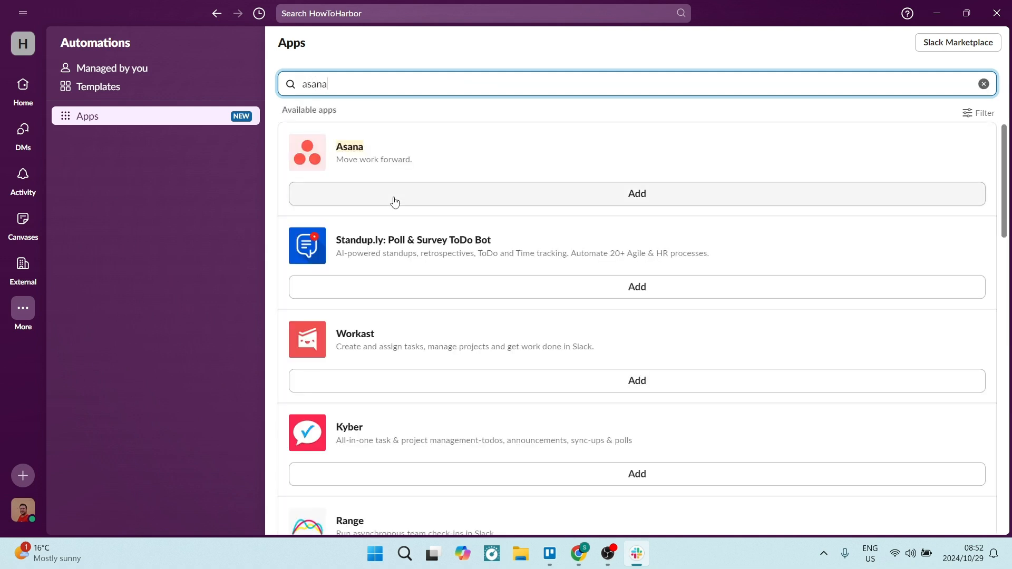
pyautogui.moveTo(355, 173)
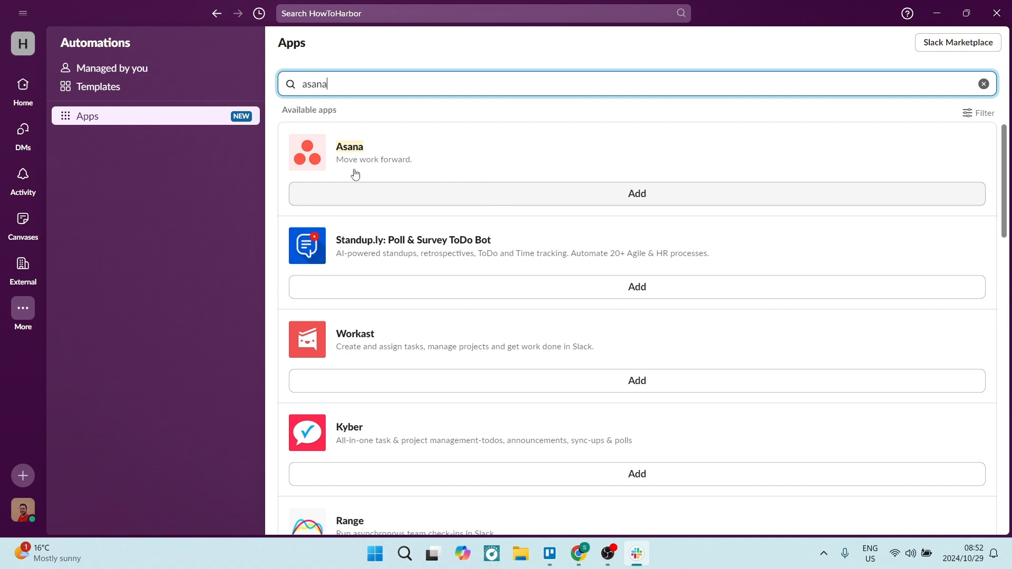
pyautogui.moveTo(515, 196)
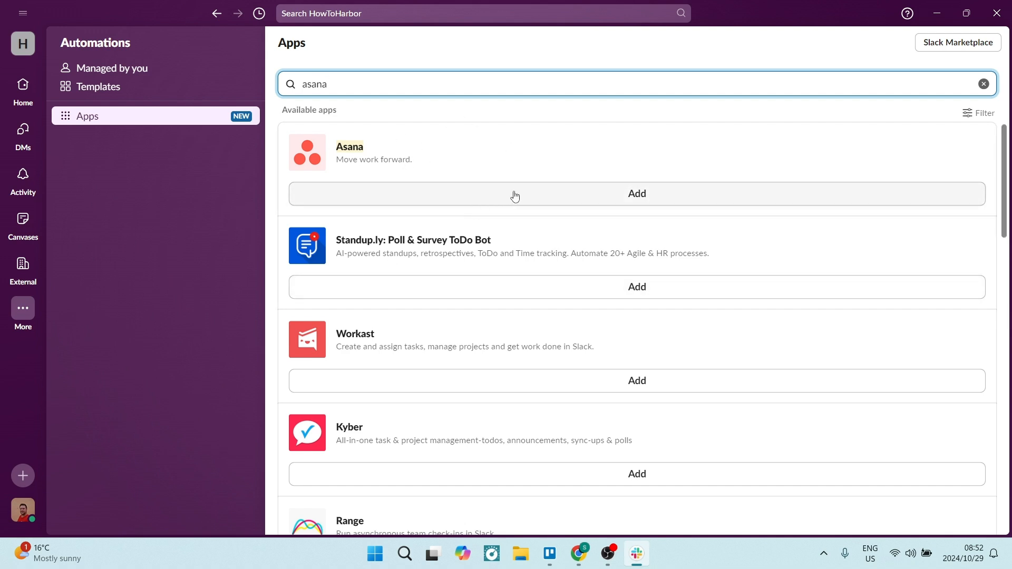
pyautogui.click(635, 193)
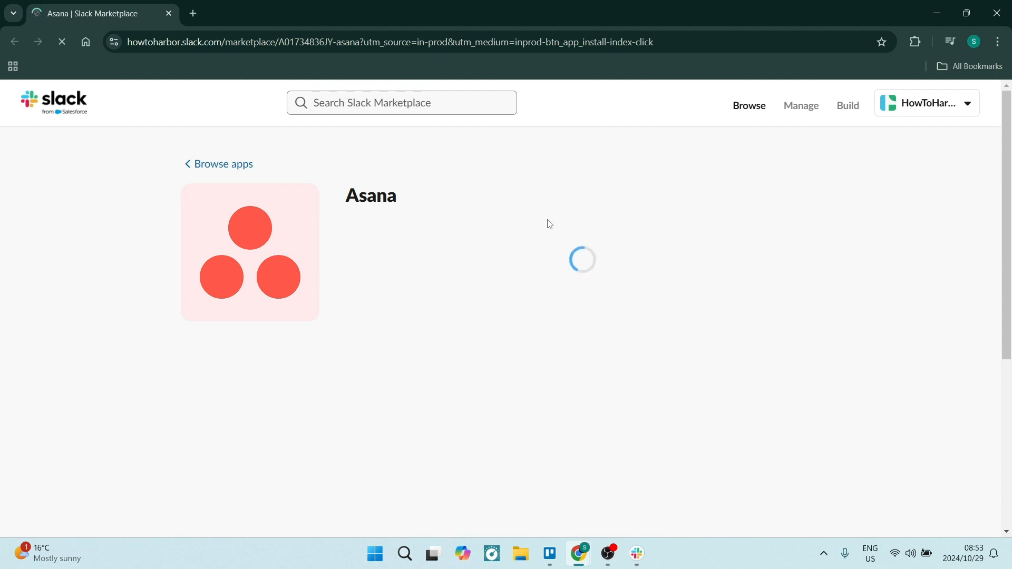
pyautogui.moveTo(394, 272)
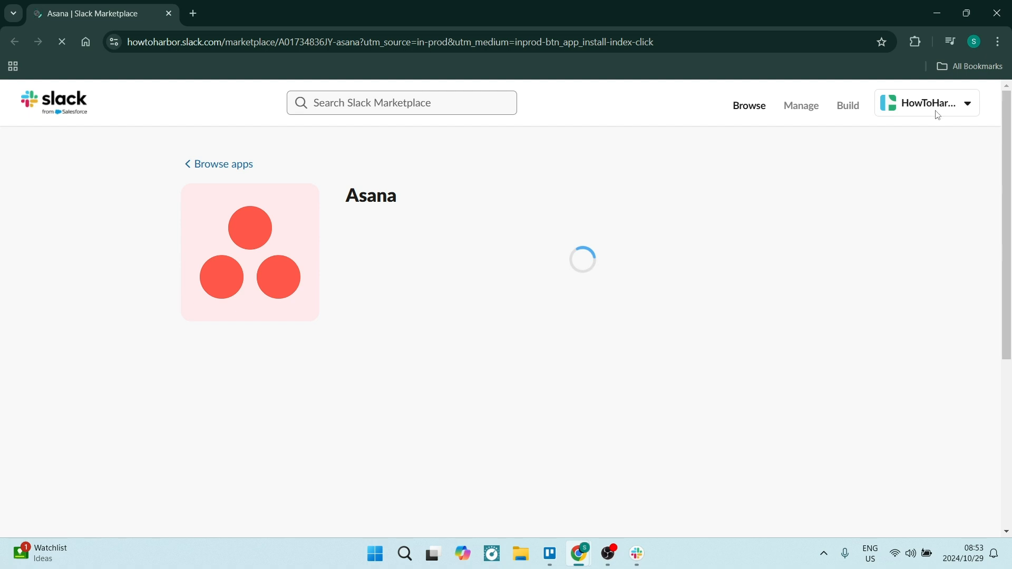
pyautogui.moveTo(949, 124)
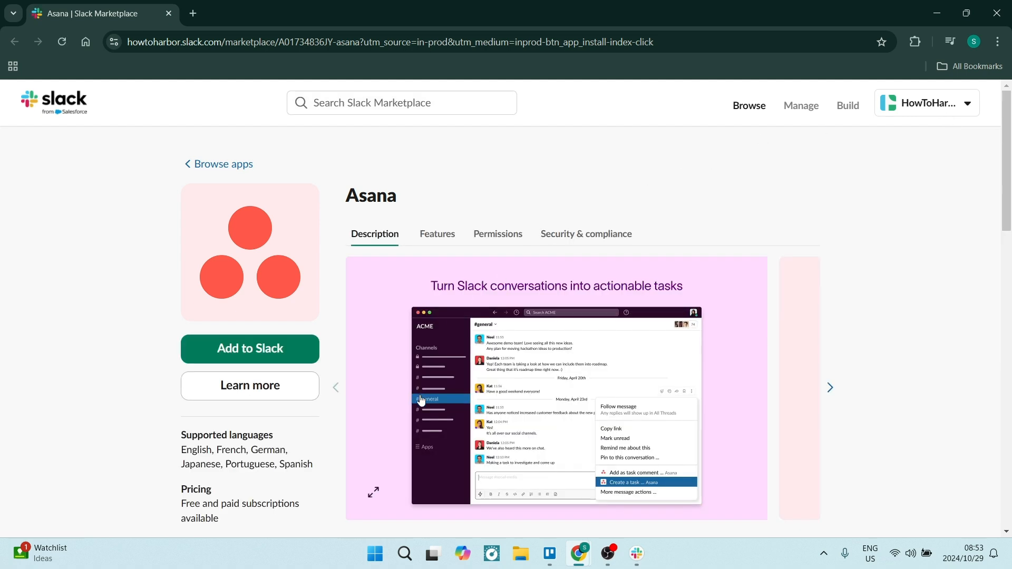
# Add Asana to Slack from its Slack Marketplace page
pyautogui.scroll(-3)
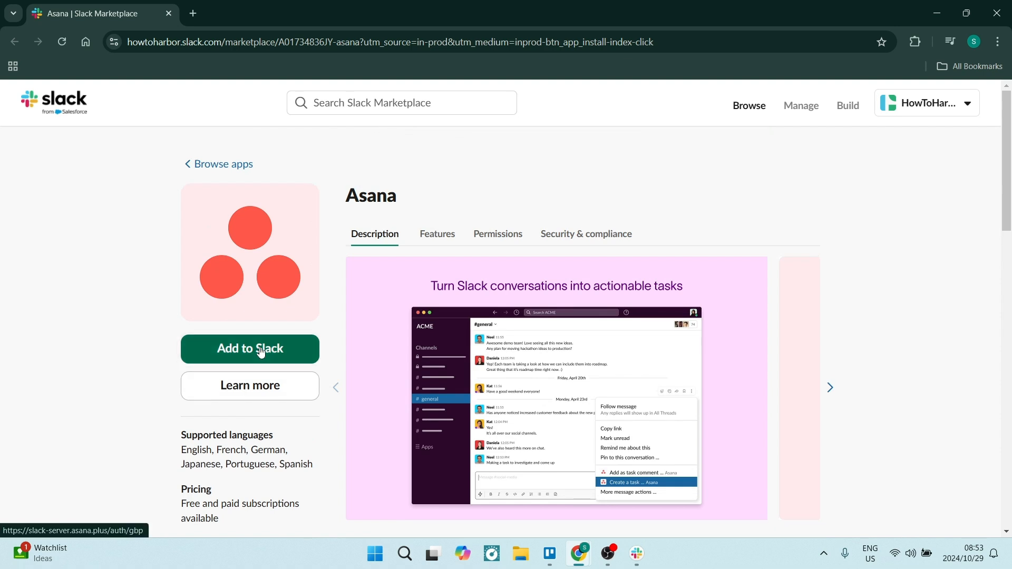
pyautogui.click(250, 349)
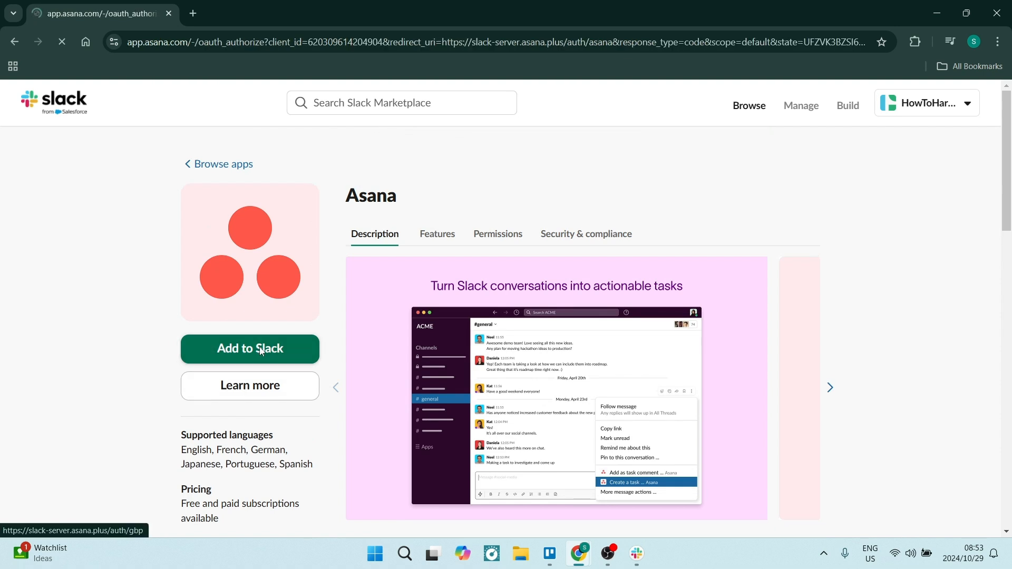
# Grant Slack permission to access the Asana account
pyautogui.click(249, 348)
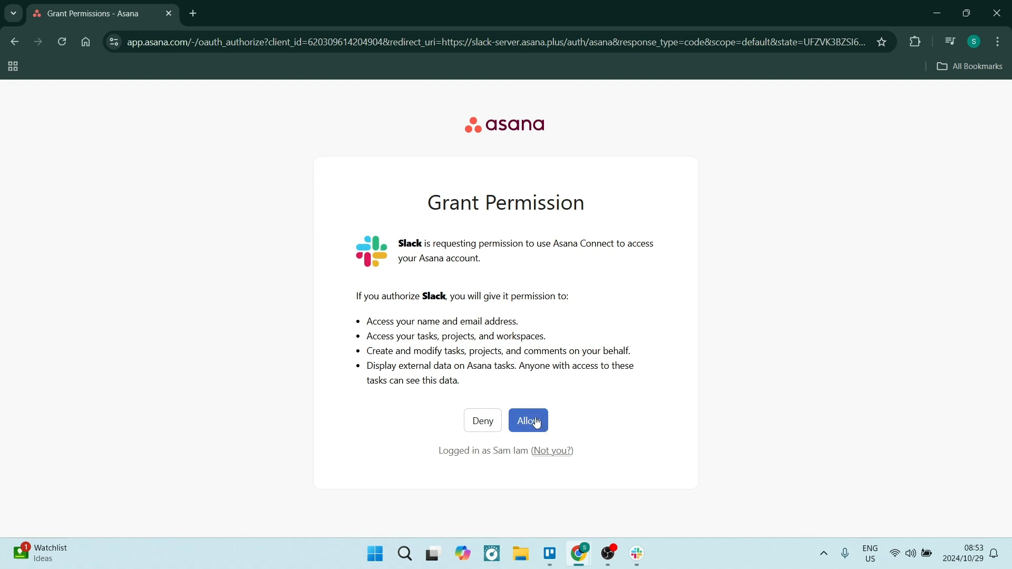
pyautogui.click(527, 420)
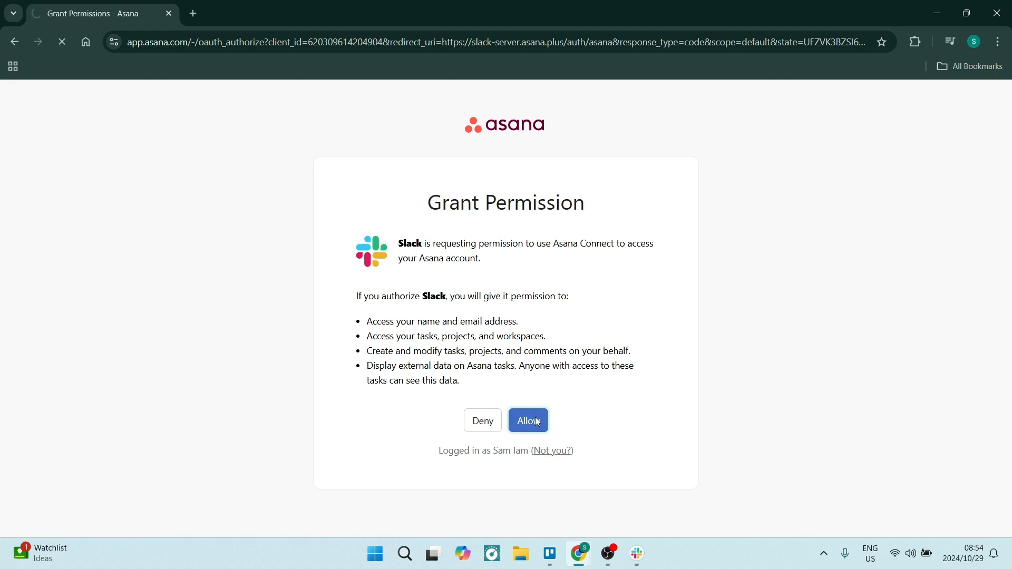
pyautogui.click(526, 420)
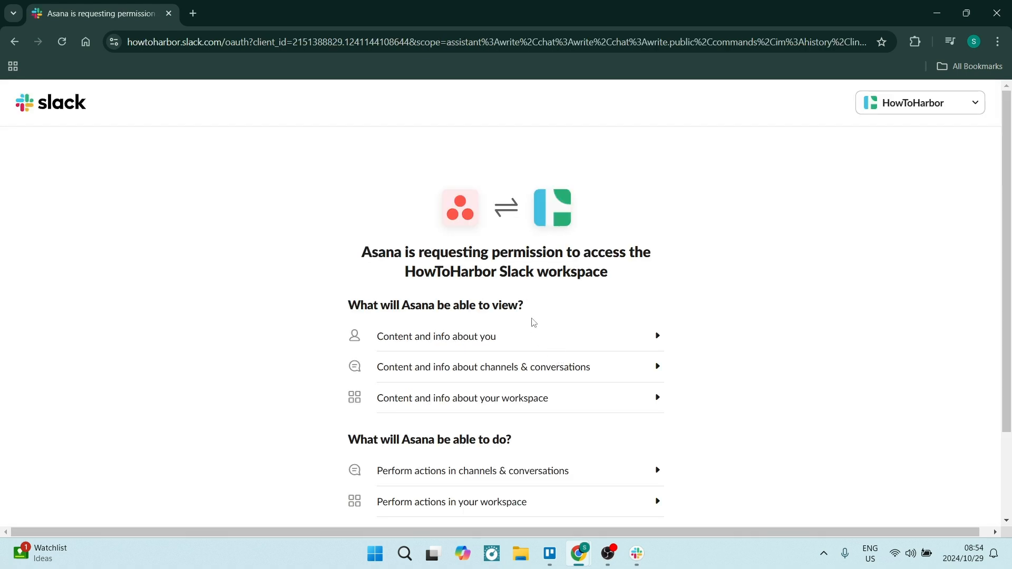
# Allow Asana into the HowToHarbor workspace and return to Slack
pyautogui.scroll(-3)
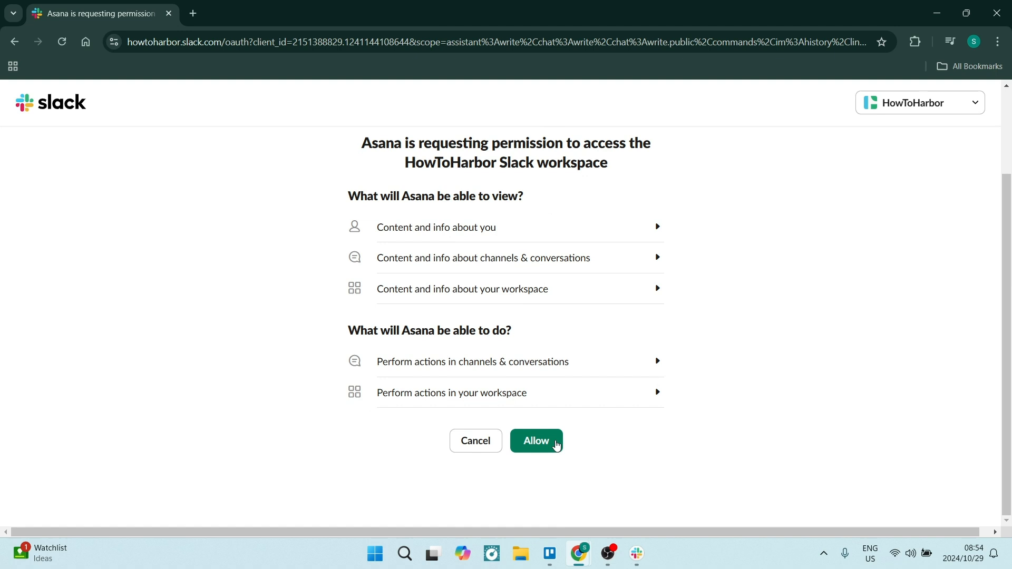
pyautogui.click(535, 440)
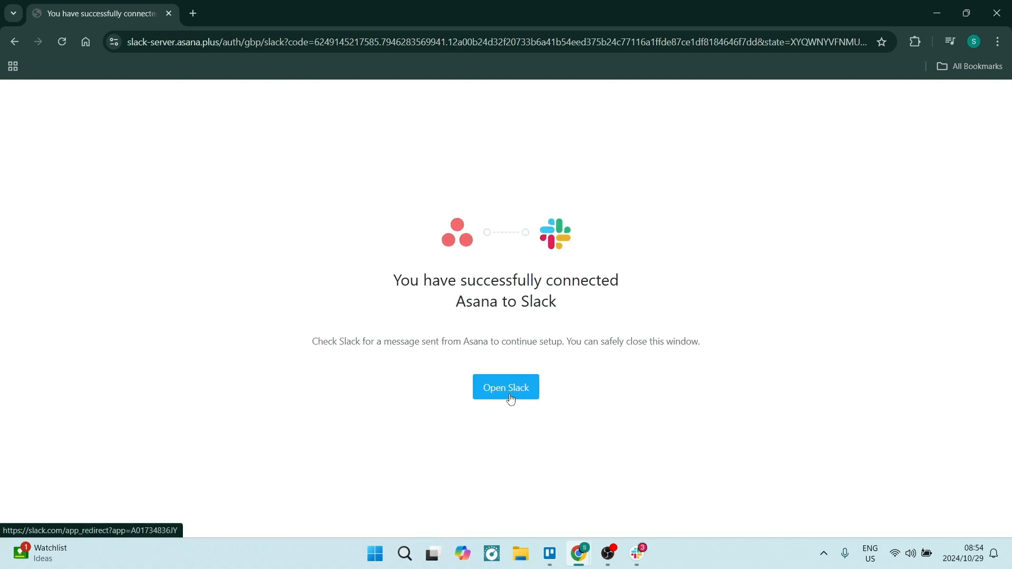
pyautogui.click(505, 387)
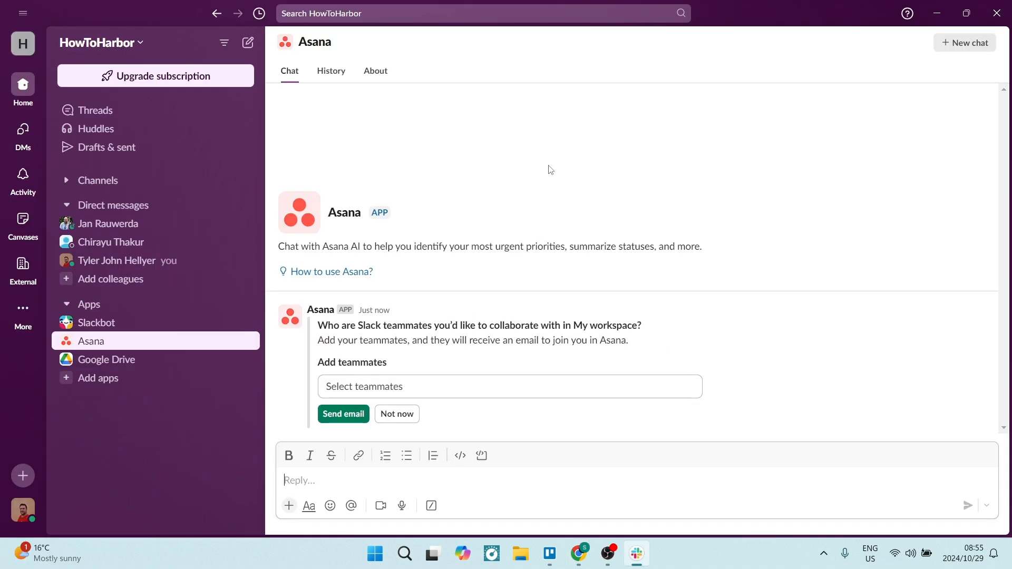